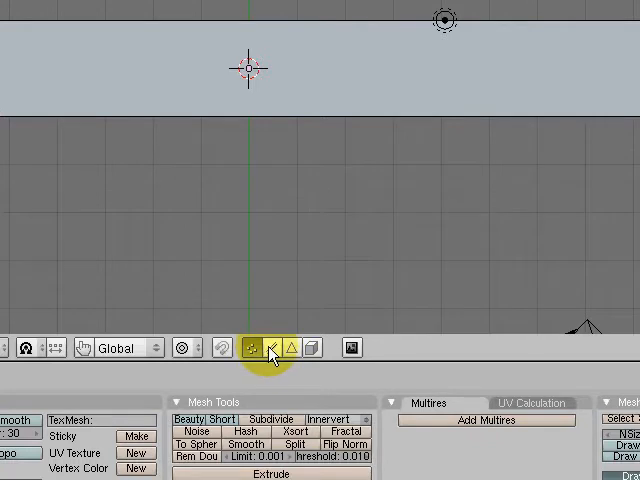
Step: Subdivide the whole box mesh twice from the Mesh Tools panel, switching select mode before and after
click(270, 348)
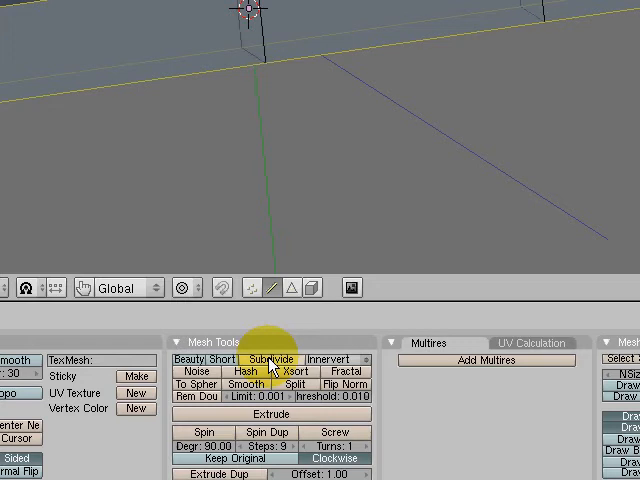
click(272, 360)
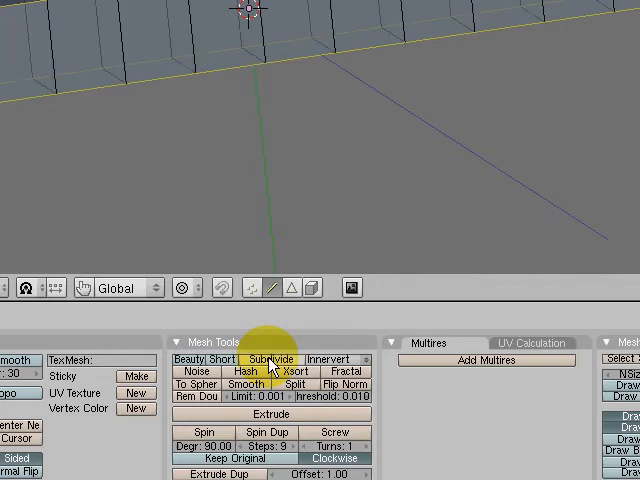
click(272, 358)
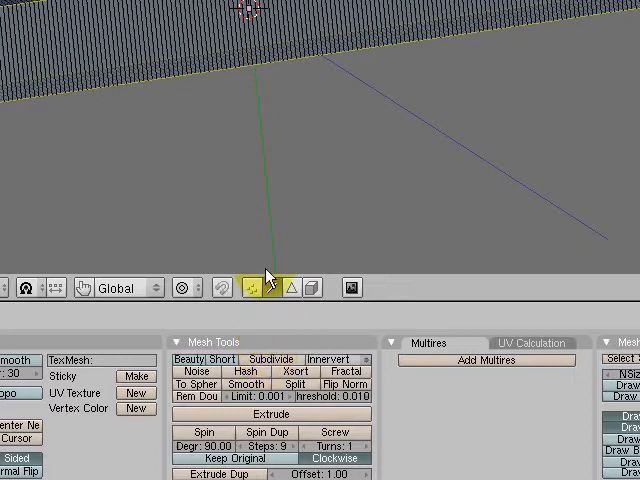
click(292, 288)
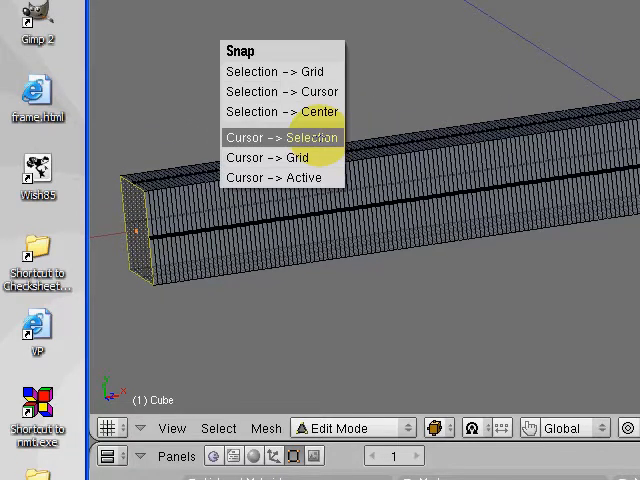
Step: Snap the 3D cursor to the selected end and add the Basis shape key to the box
click(280, 136)
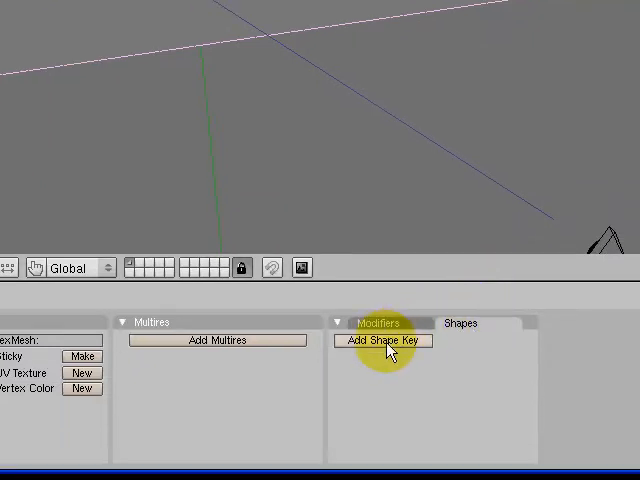
click(384, 340)
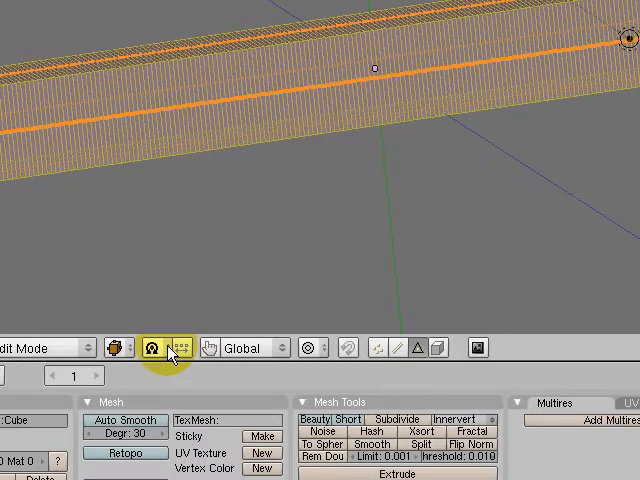
Step: Add a second shape key, Key 1, on top of the box's Basis key
click(164, 348)
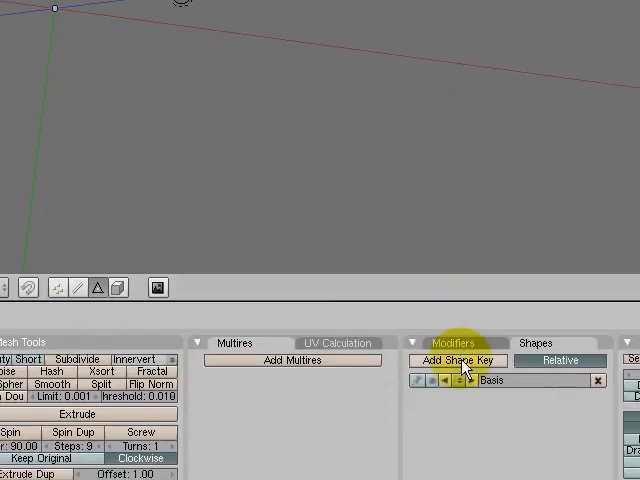
click(458, 360)
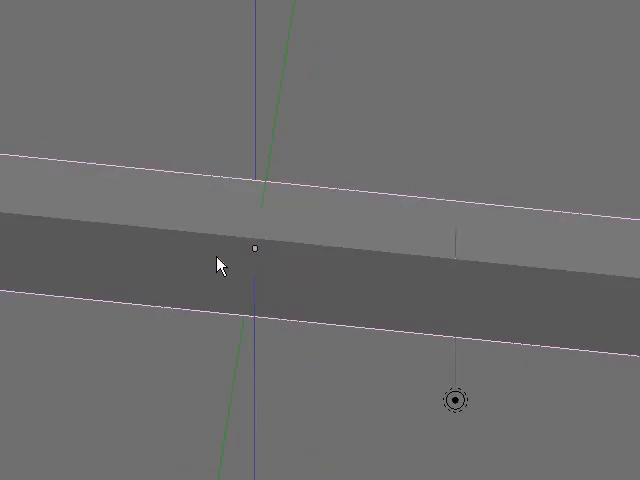
Step: Place the 3D cursor in the viewport and add a Bezier circle curve there
click(222, 262)
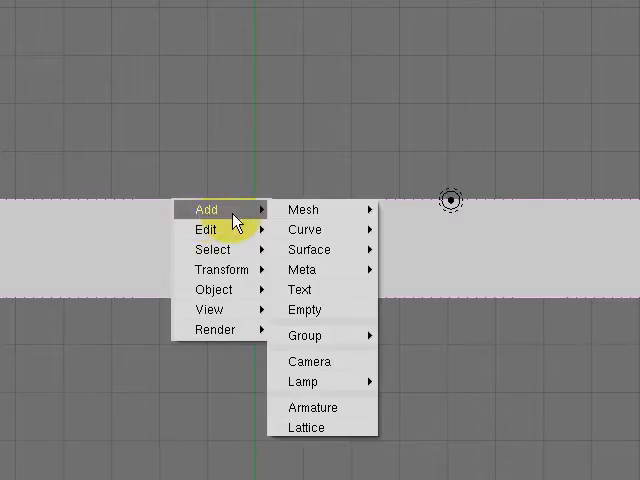
mouse_move(304, 228)
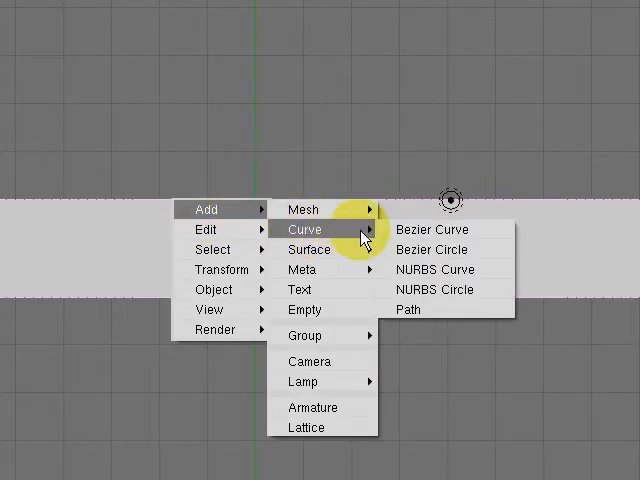
click(426, 250)
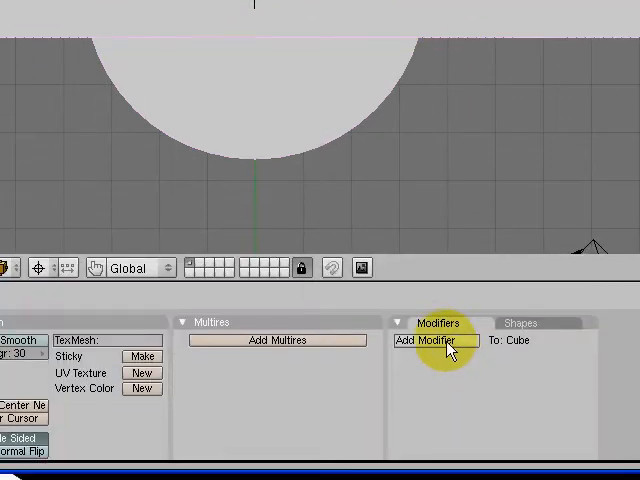
Step: Add a Curve modifier to the box so it bends around the CurveCircle
click(430, 340)
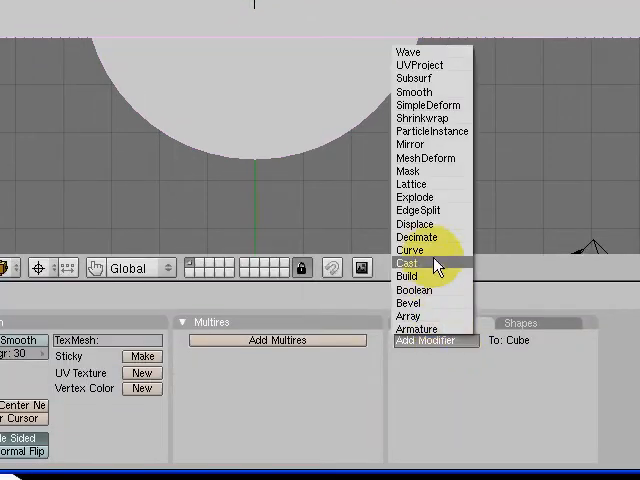
click(408, 250)
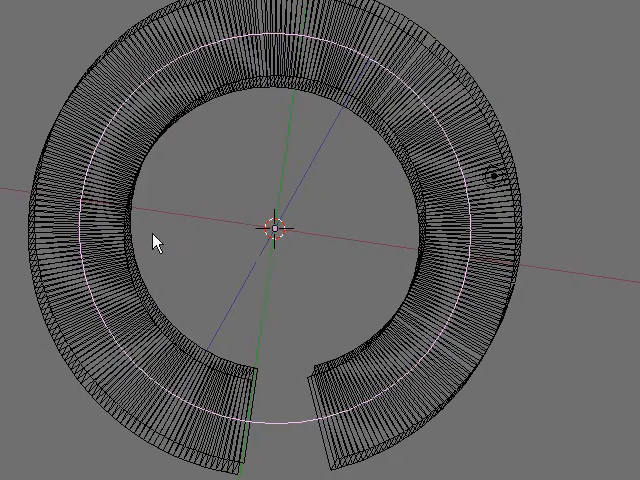
Step: Show the circle's Transform Properties and set its Z rotation to 180 degrees
key(n)
text(180)
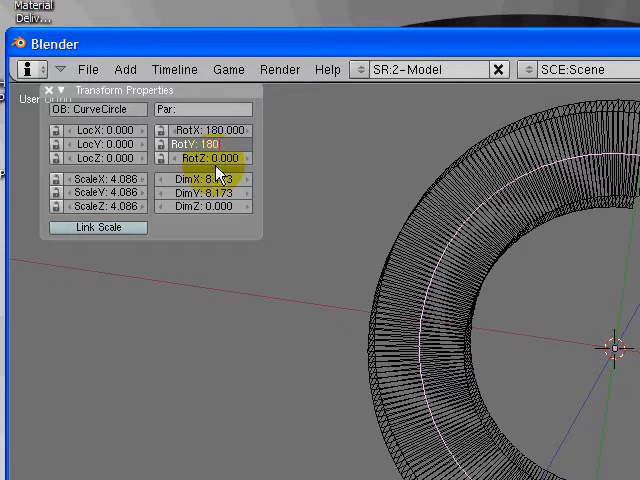
click(208, 144)
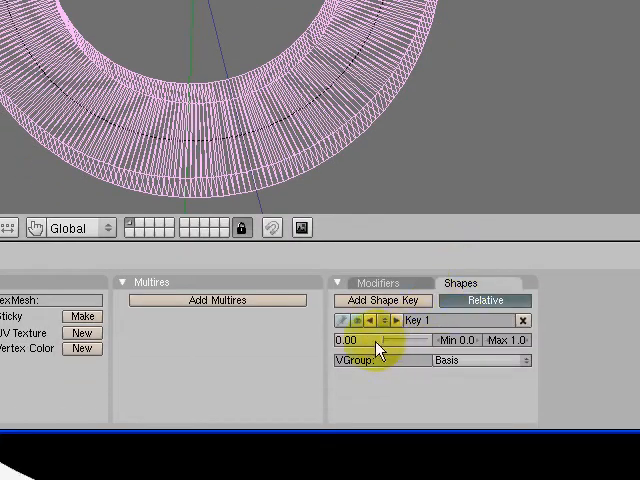
Step: Raise the Key 1 shape value from 0.00 to about 1.0, spreading the ring into a disc
drag(350, 340, 390, 340)
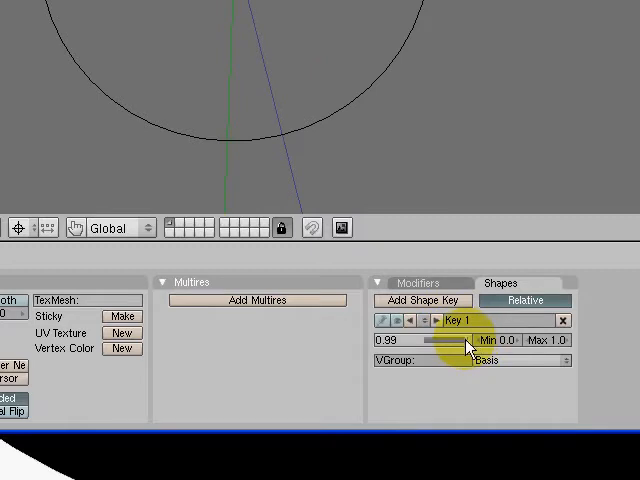
drag(450, 340, 384, 340)
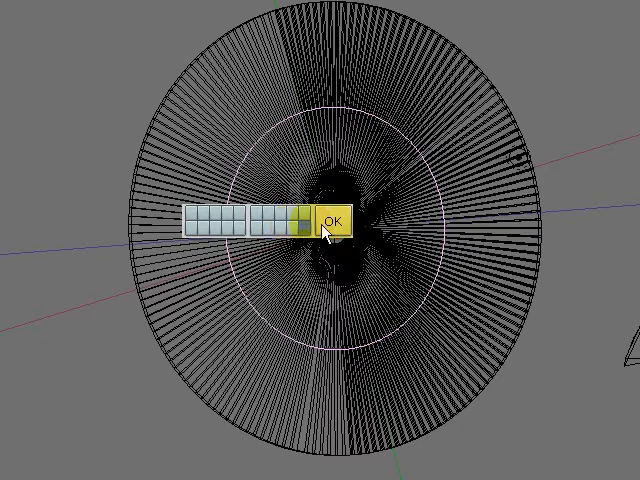
Step: Confirm the numeric pop-up value, keeping the mesh spread as a wide radial disc
click(336, 220)
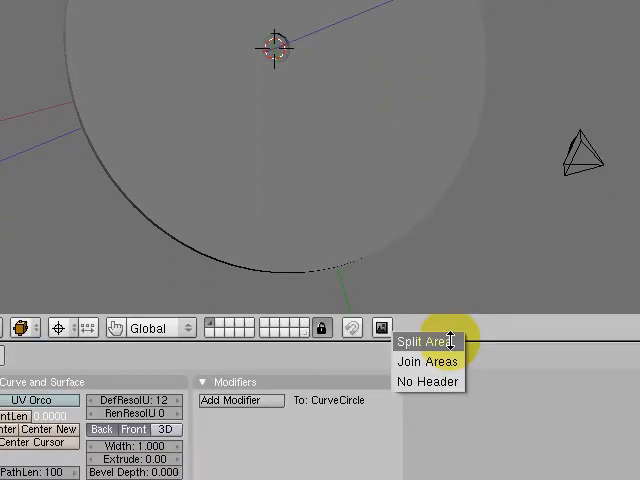
Step: Split the screen and turn the new area into a ShapeKey Editor showing Key 1
click(424, 340)
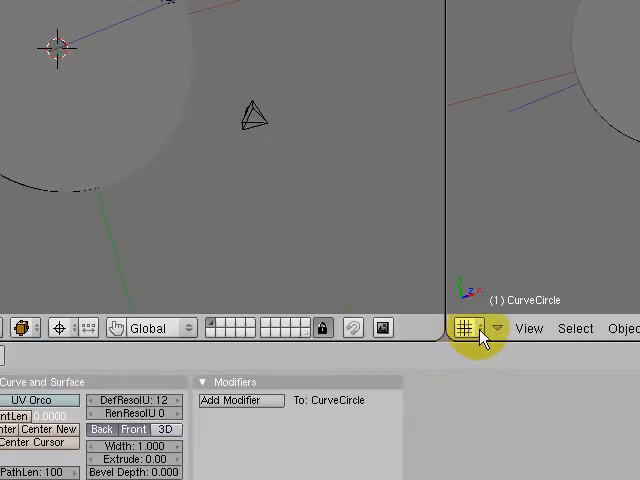
click(468, 328)
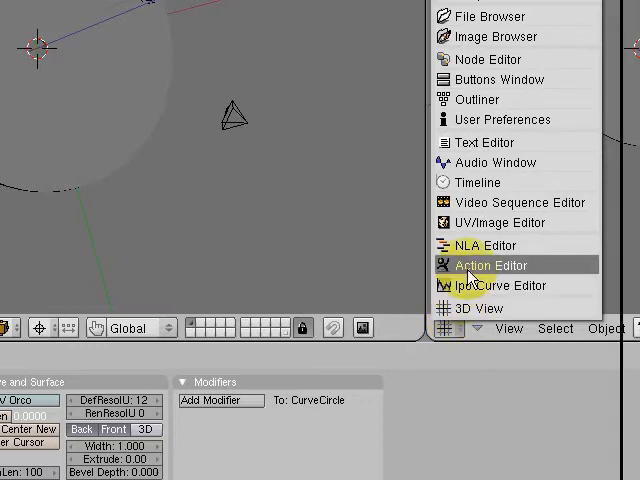
click(488, 264)
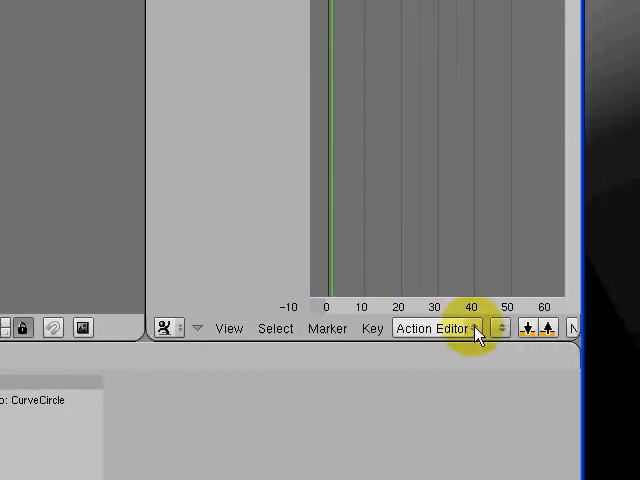
click(438, 328)
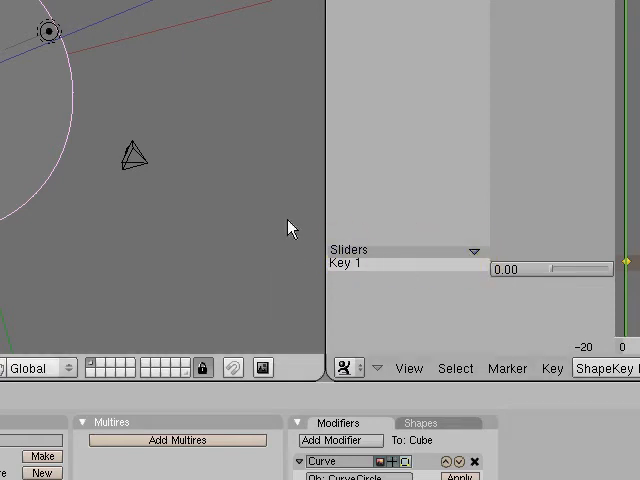
mouse_move(196, 236)
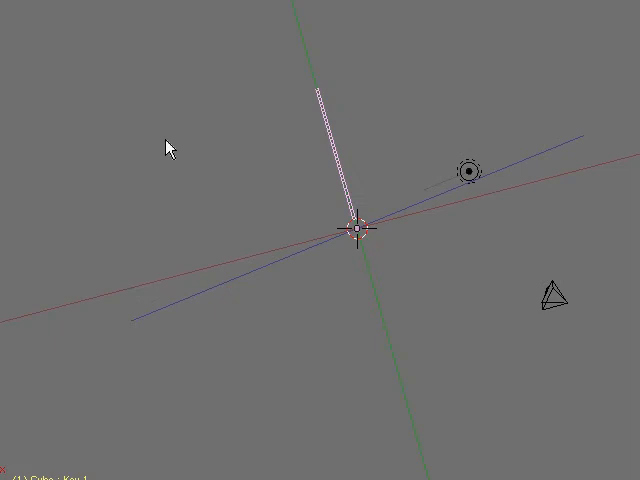
mouse_move(304, 172)
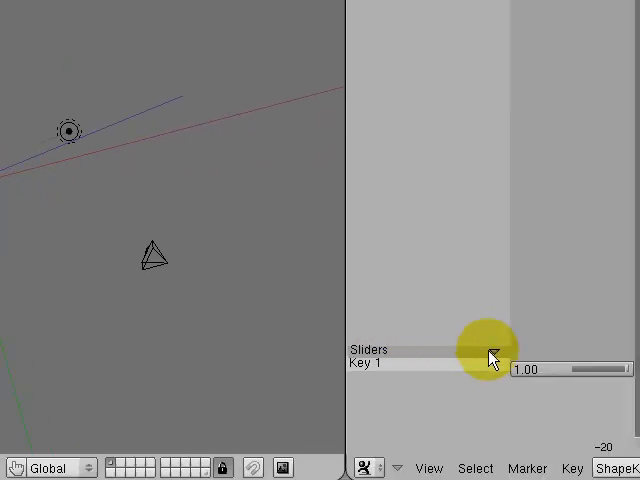
Step: Key Key 1 at full value, set Linear interpolation, and bring up the Extend Mode options
click(472, 348)
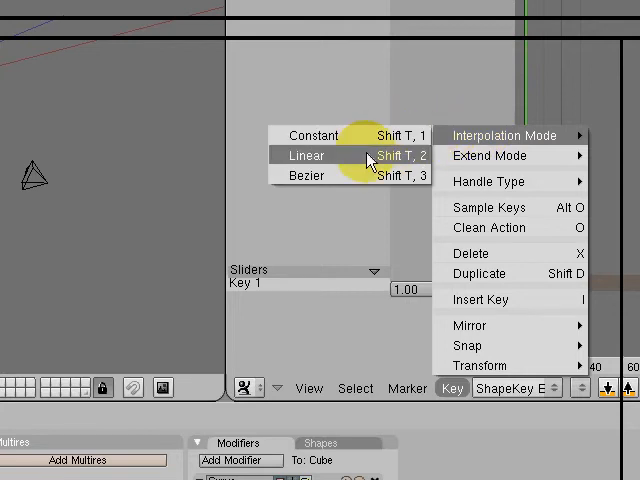
click(304, 156)
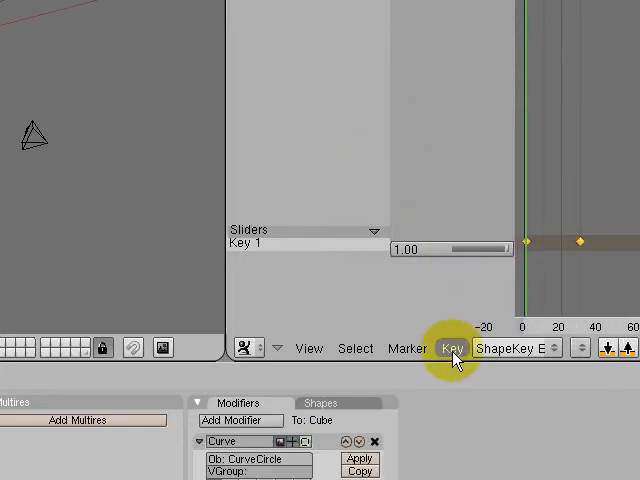
click(452, 348)
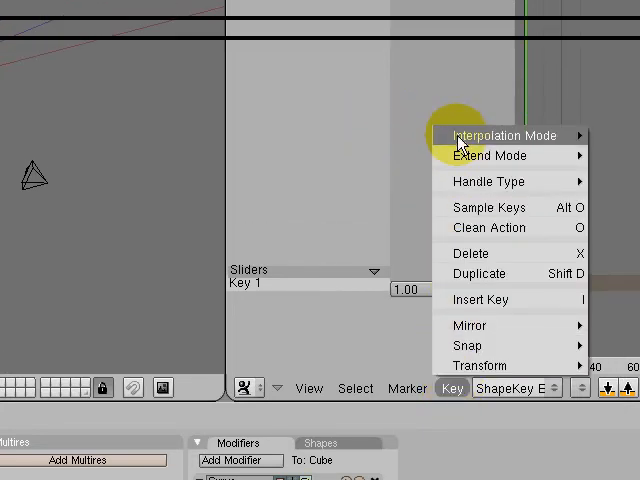